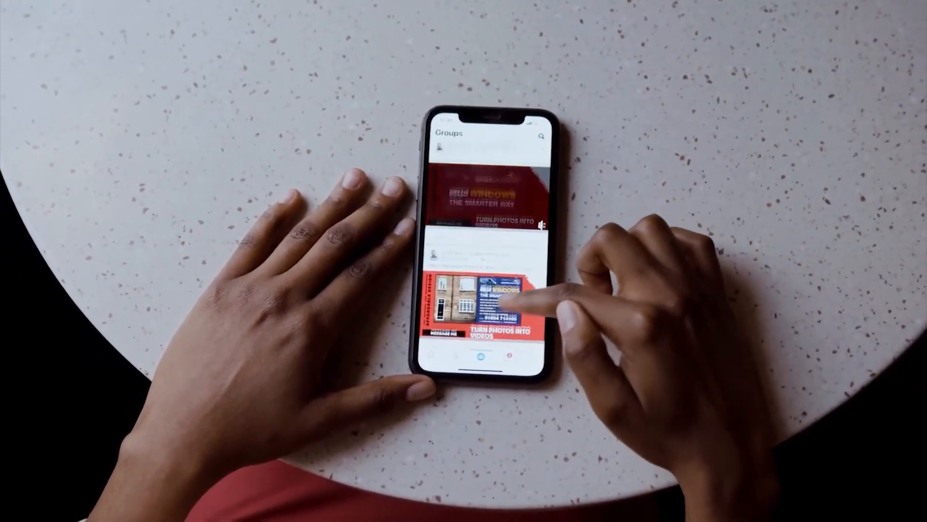
Import the public-speaking blog article from its URL and select the title scene's image placeholder.
scroll("down", 3)
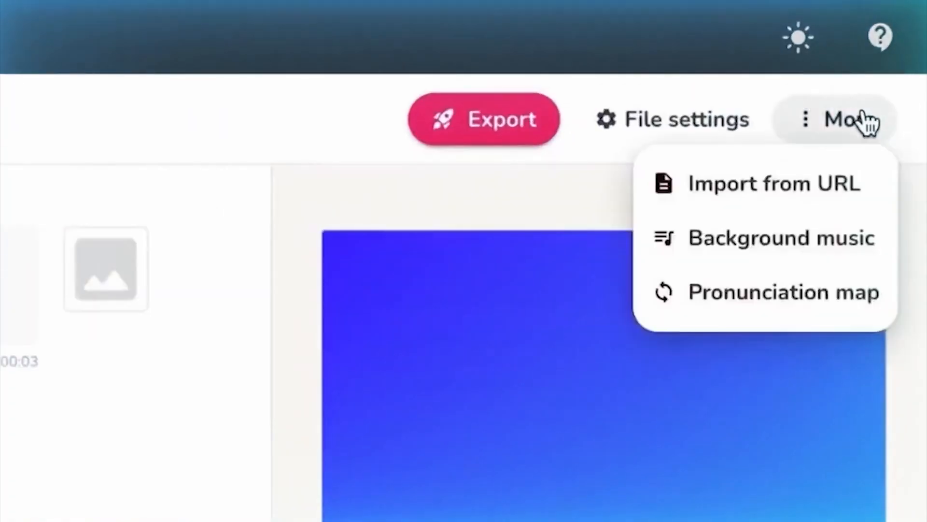
left_click(772, 183)
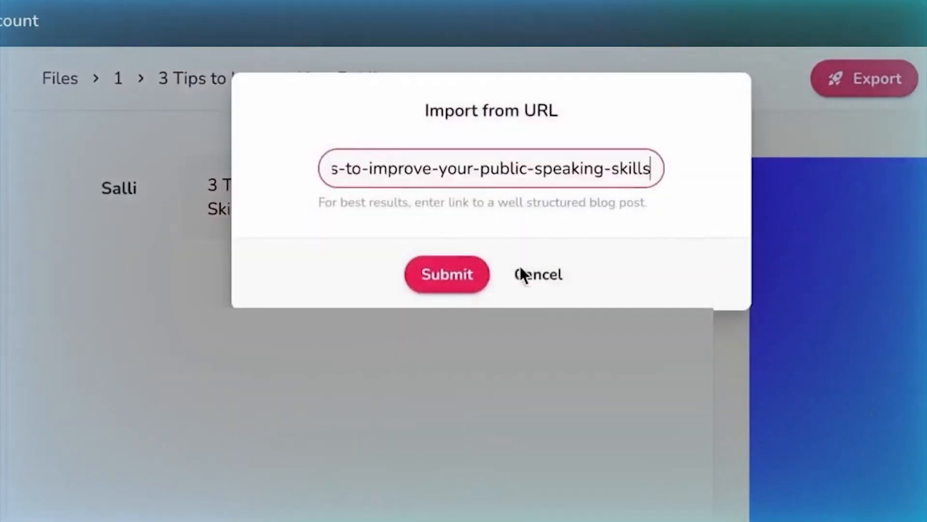
left_click(447, 273)
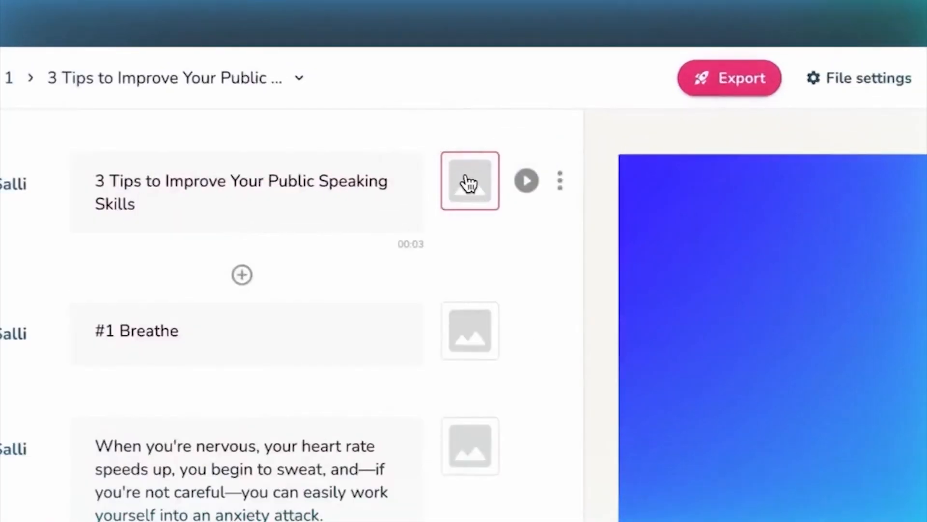
left_click(470, 180)
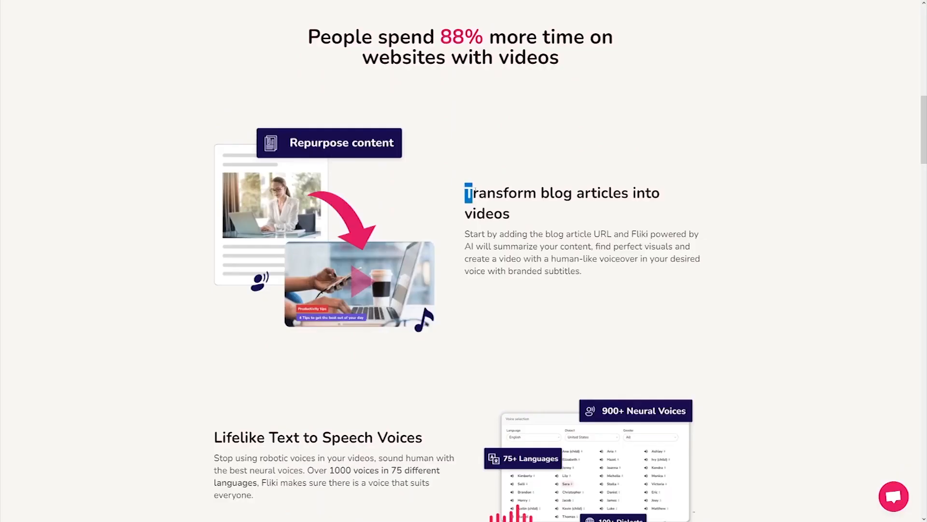
scroll("down", 3)
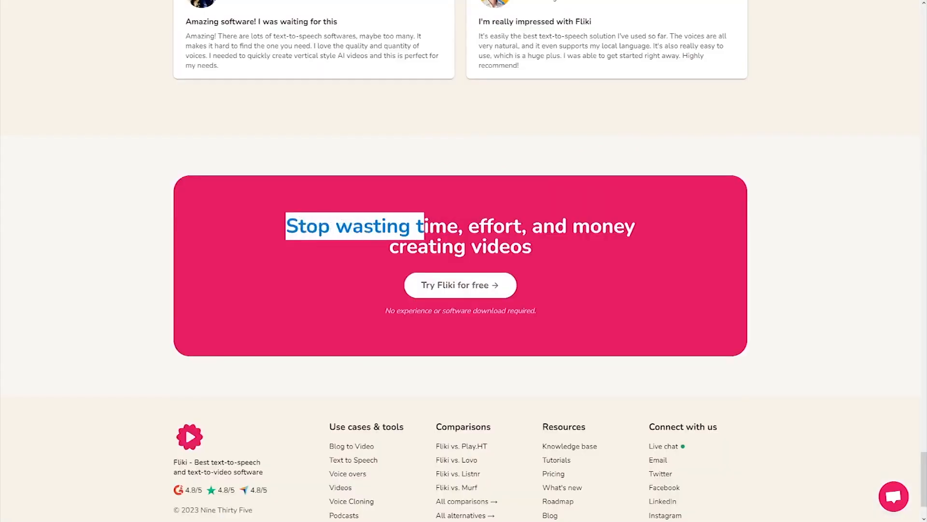
left_click(440, 11)
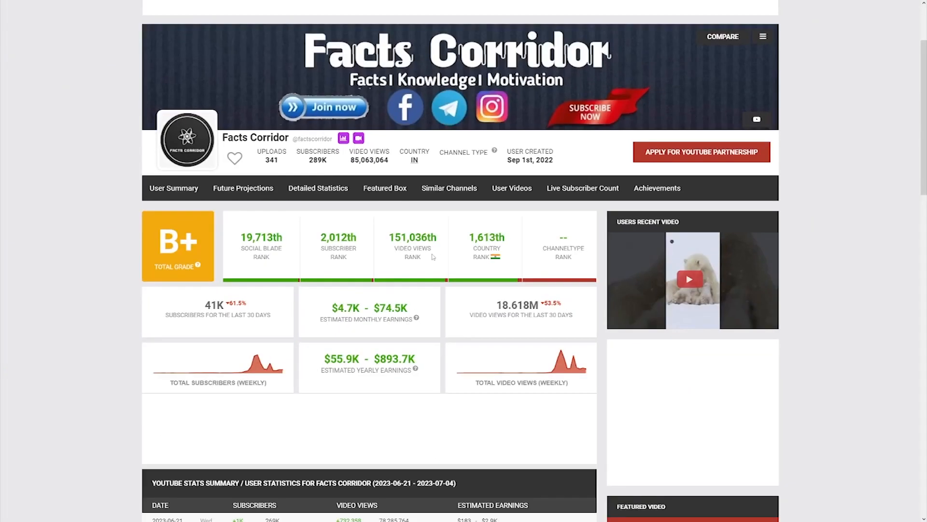
Scroll through the Facts Corridor channel statistics on Social Blade.
scroll("down", 3)
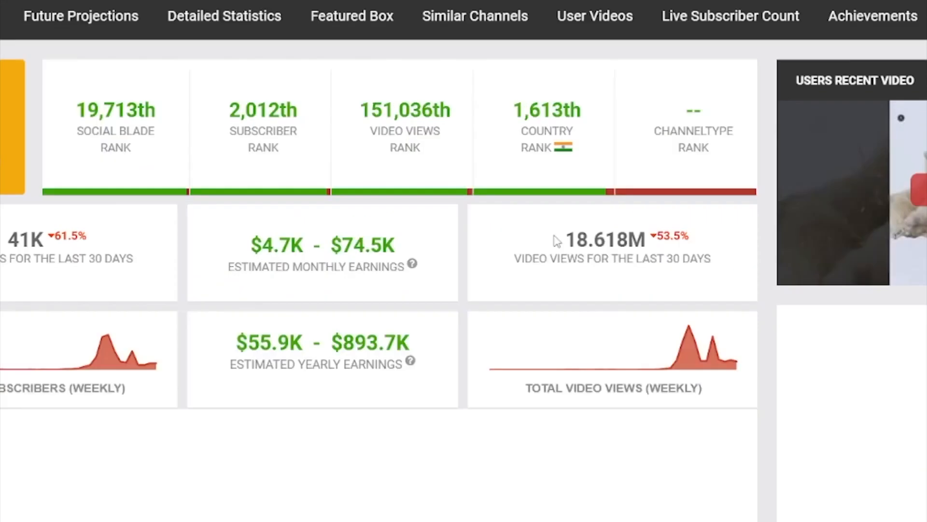
scroll("down", 3)
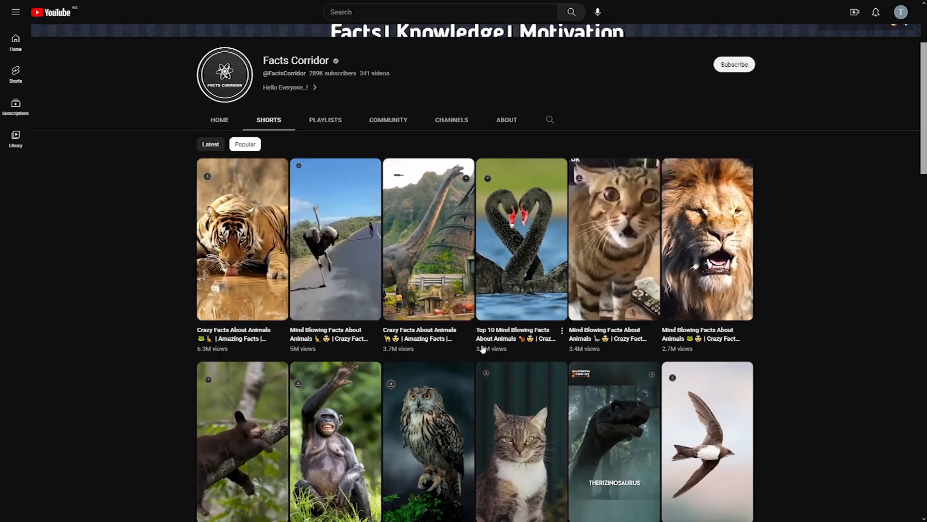
left_click(521, 238)
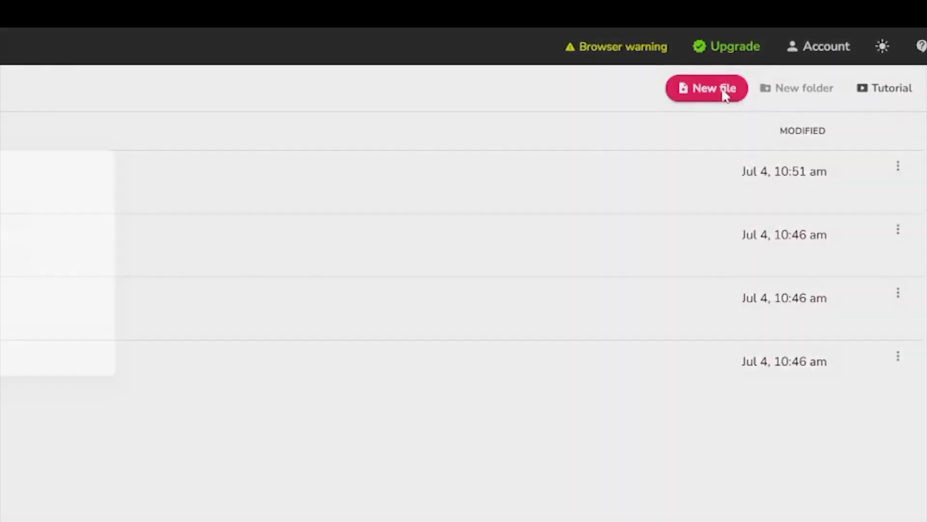
Create an English video file named 'AnimalsFacts'.
left_click(706, 88)
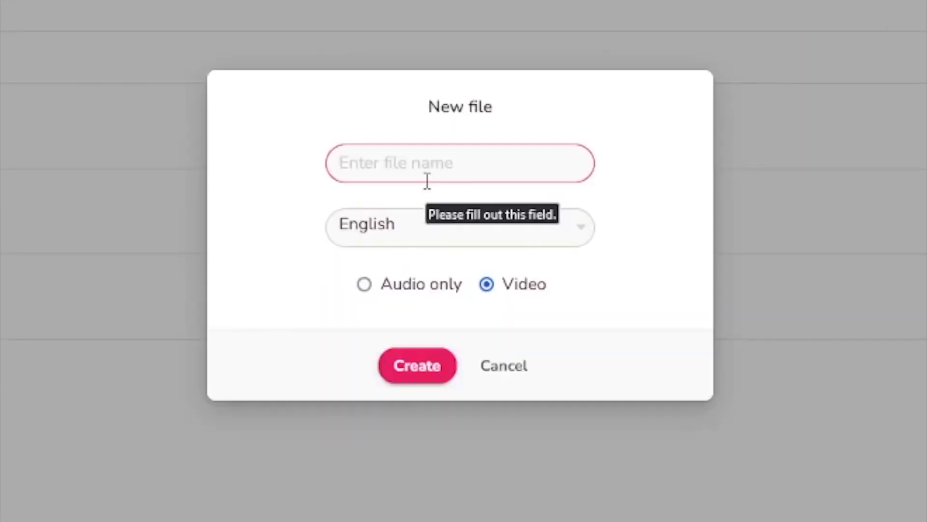
type("A")
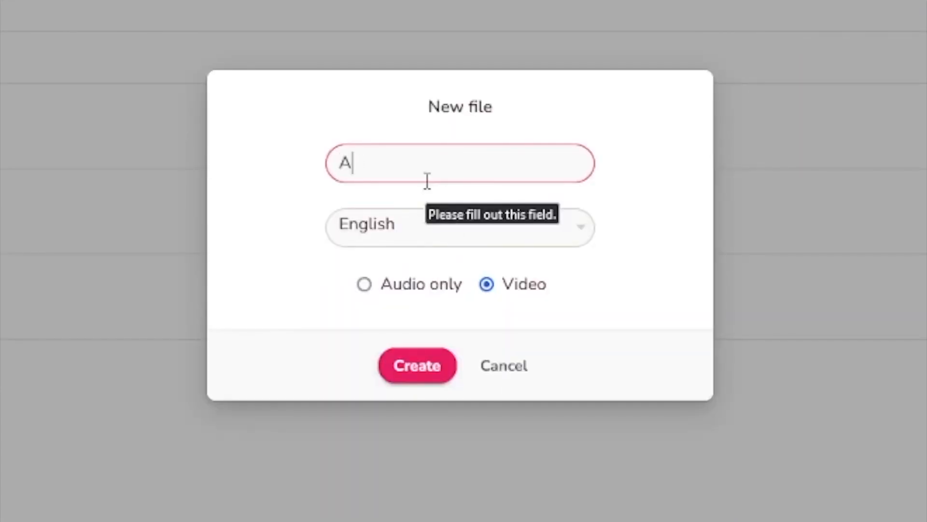
type("nimalsFacts")
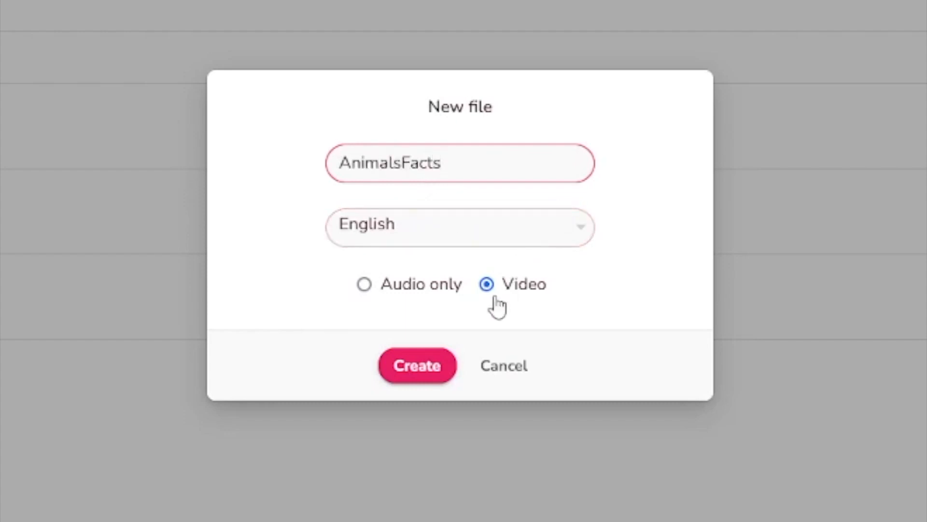
left_click(416, 365)
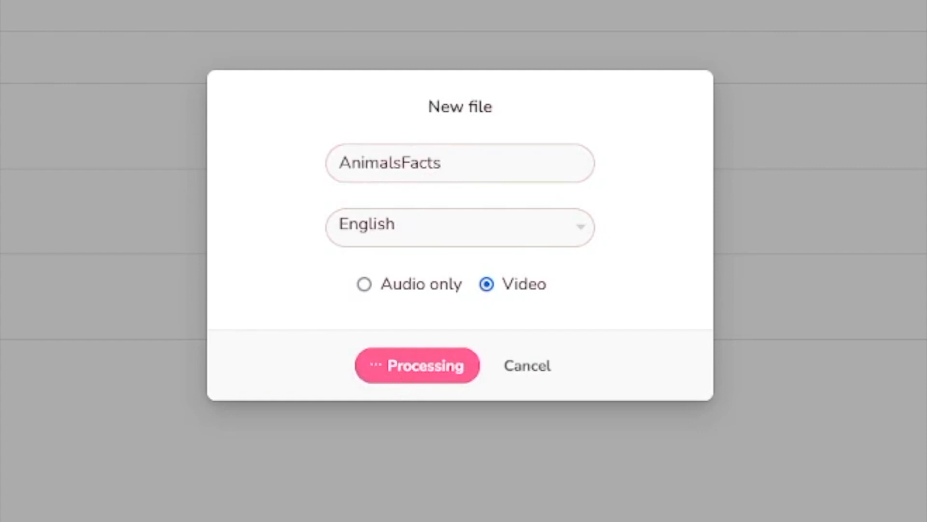
left_click(417, 365)
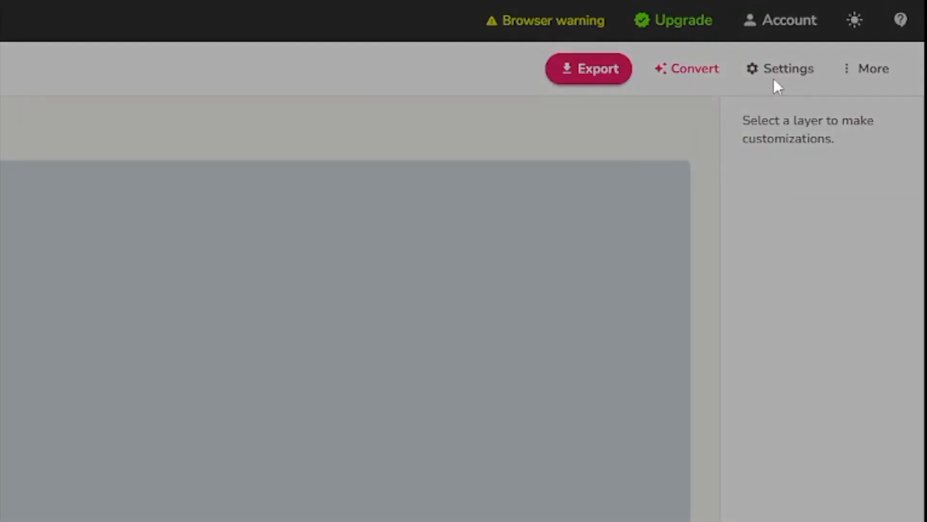
Change the video's aspect ratio to Portrait (9:16) and save it.
left_click(787, 68)
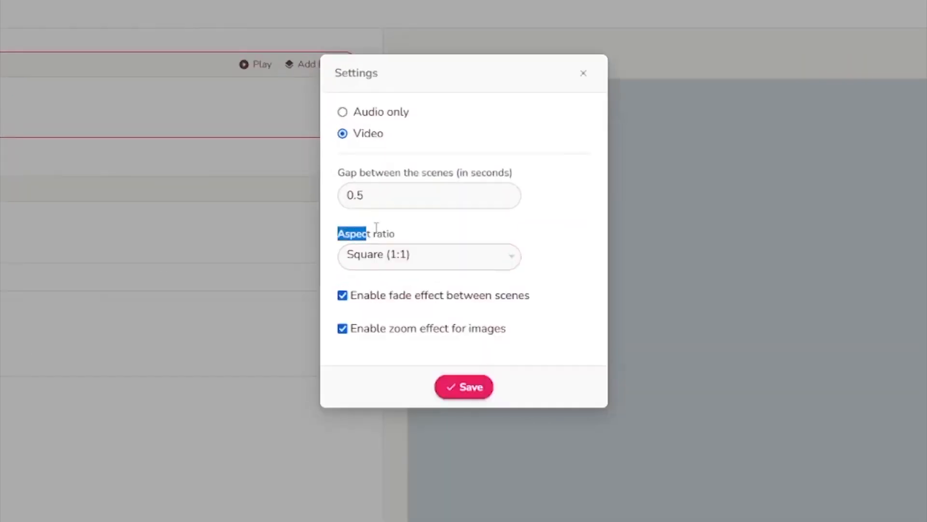
left_click(429, 255)
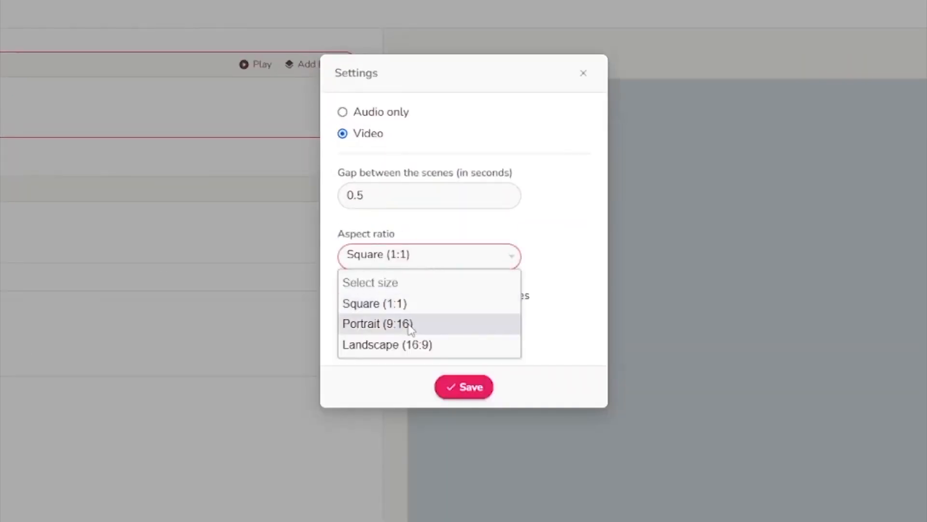
left_click(377, 324)
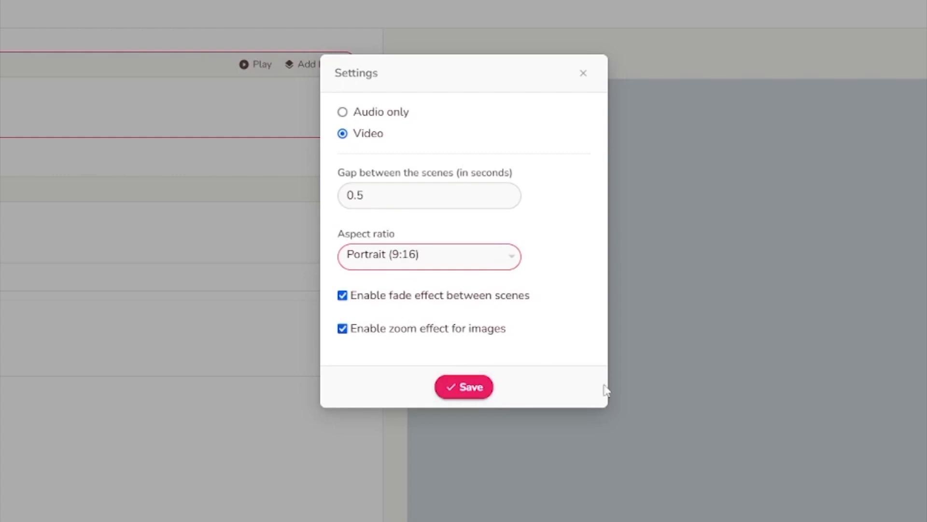
mouse_move(490, 372)
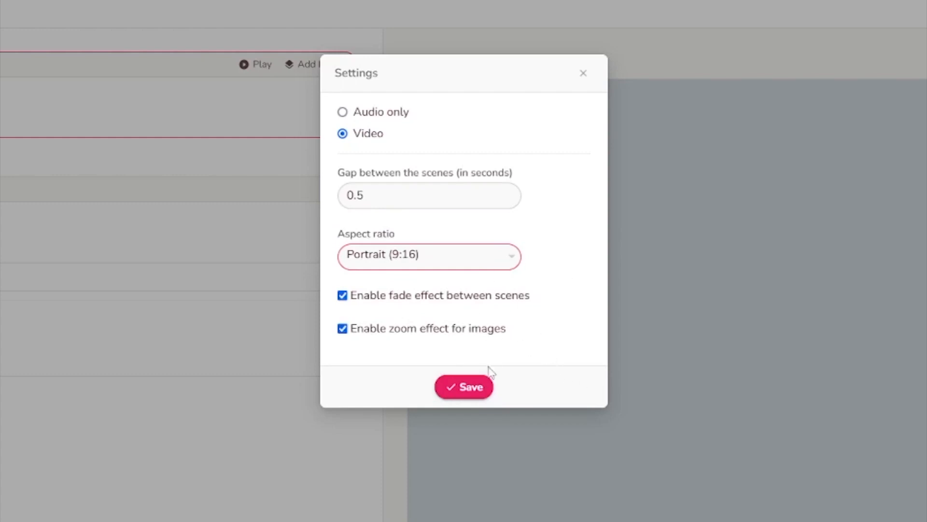
left_click(464, 387)
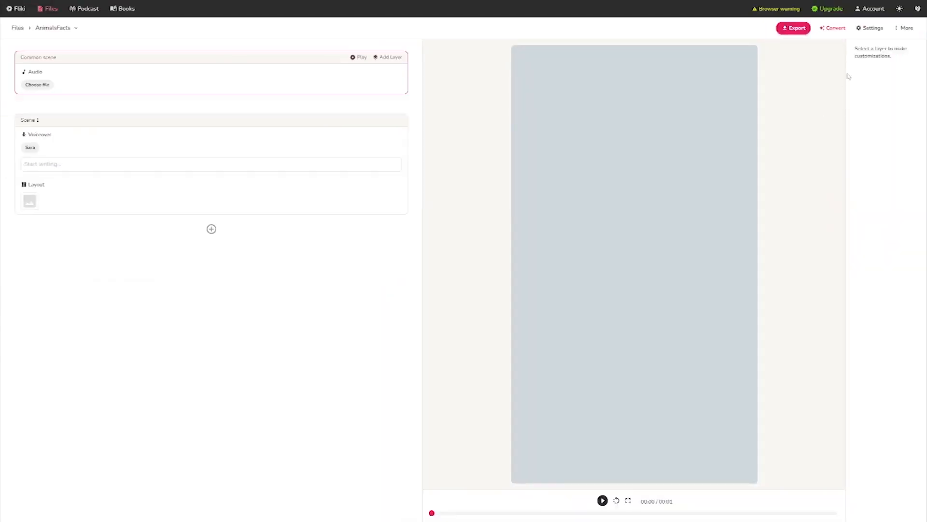
left_click(835, 28)
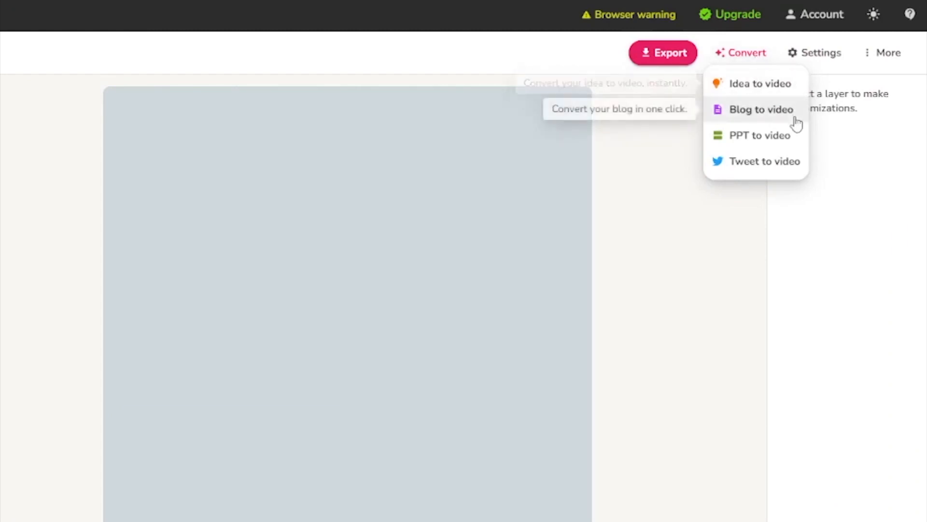
mouse_move(763, 134)
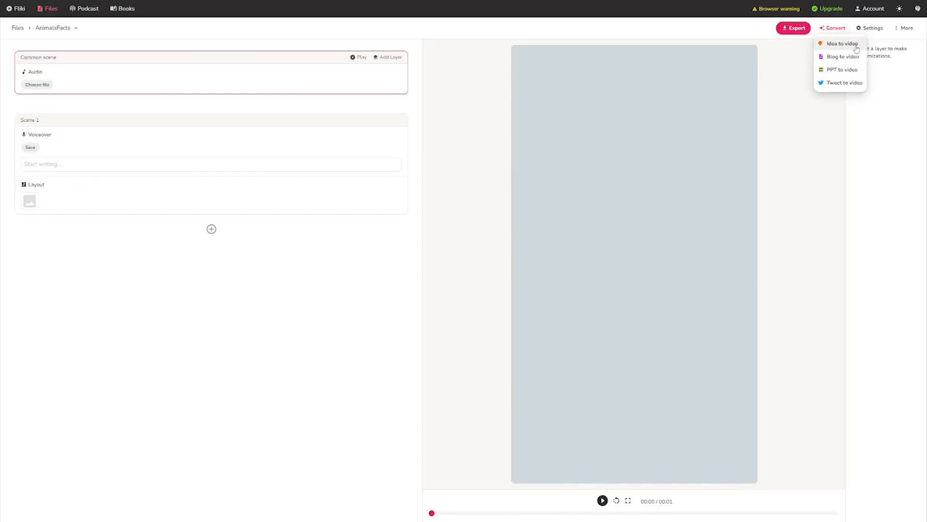
mouse_move(841, 43)
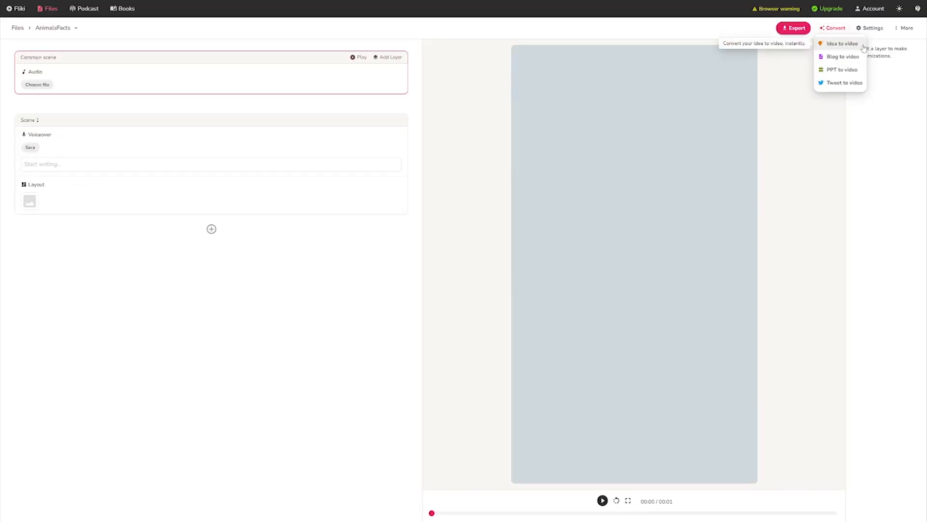
mouse_move(856, 47)
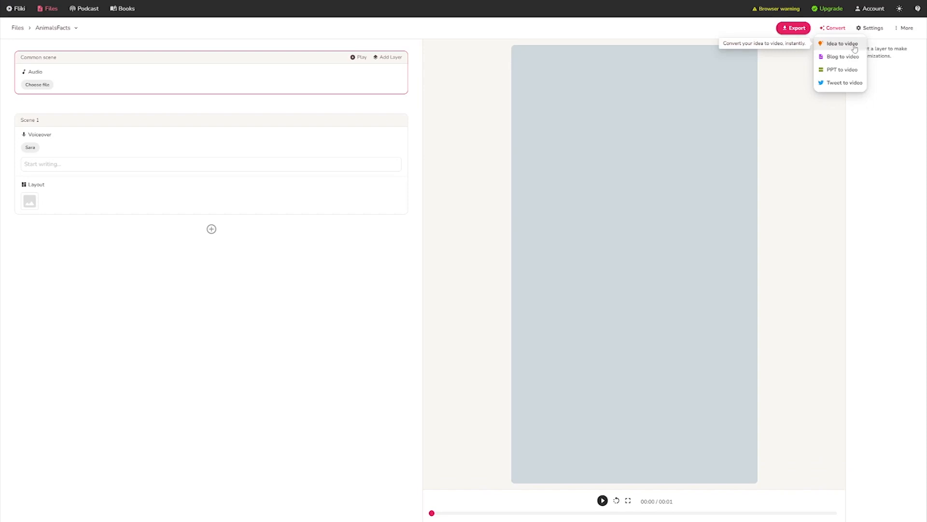
Choose Idea to video from the Convert menu.
left_click(840, 43)
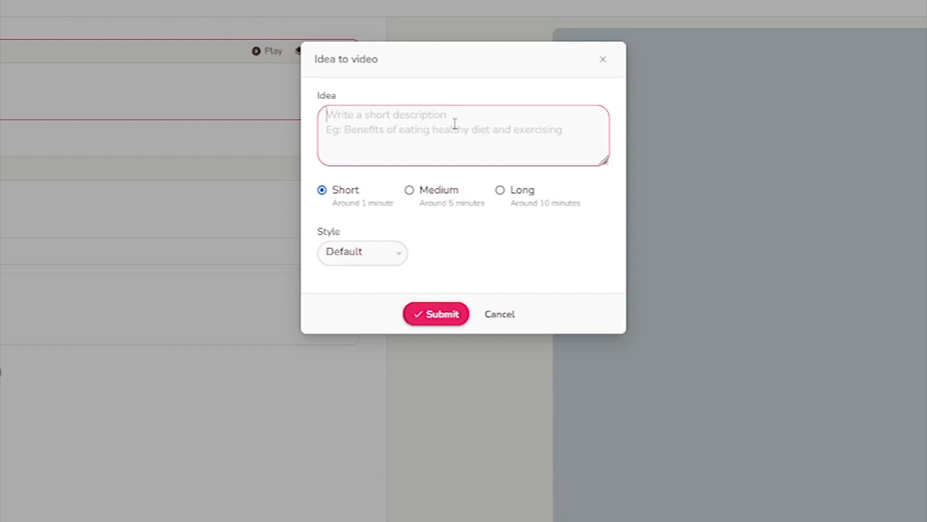
Submit the idea '3 facts about big dogs' as a short, Informational-style video.
type("3")
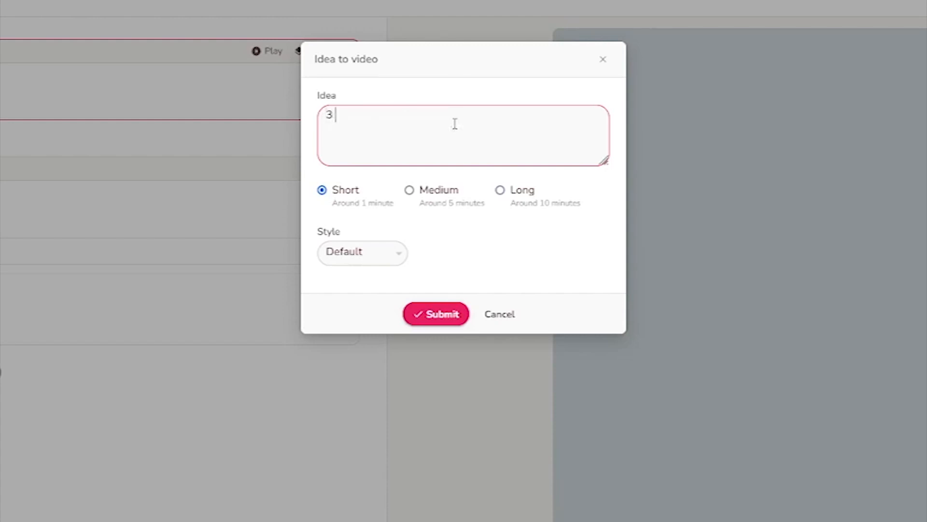
type("facts about big dogs")
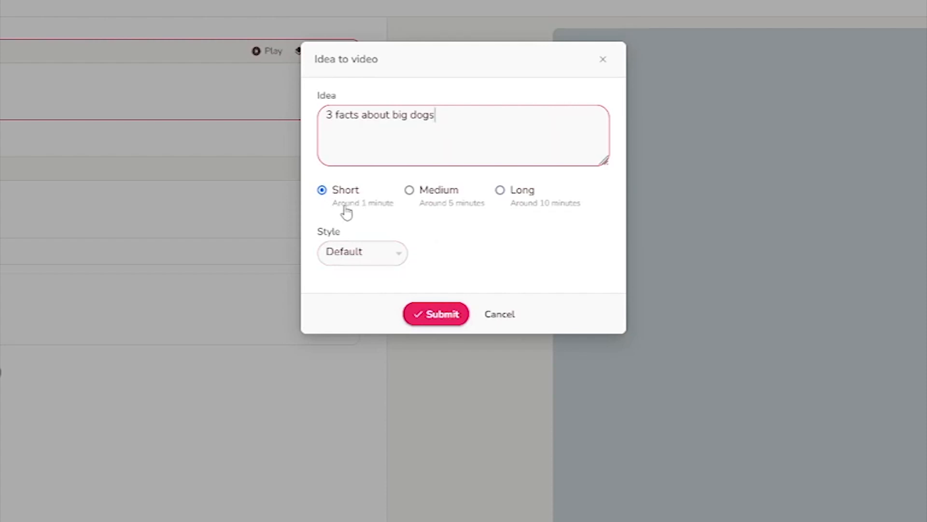
mouse_move(473, 216)
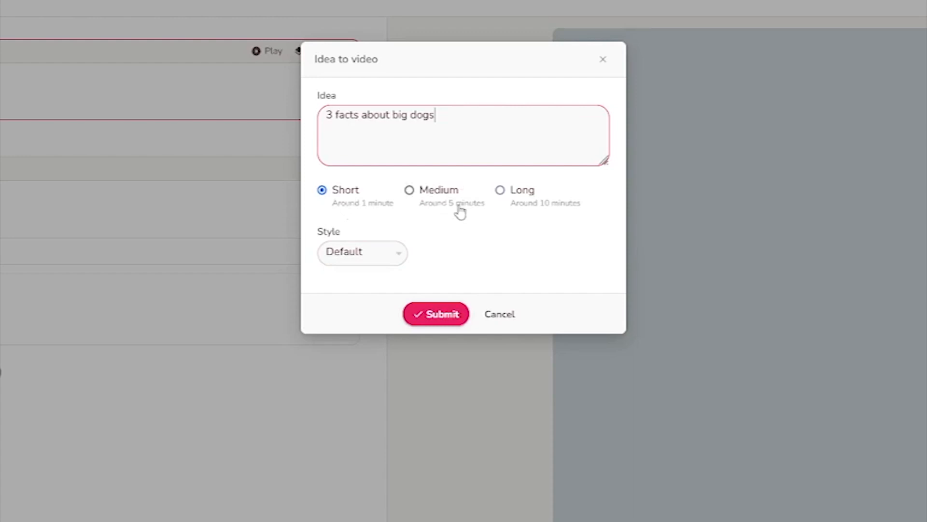
mouse_move(587, 211)
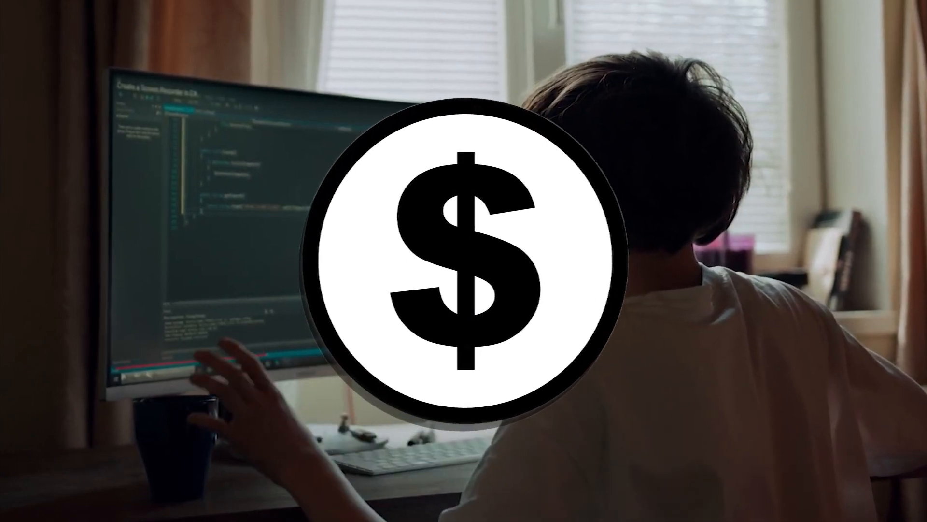
left_click(371, 273)
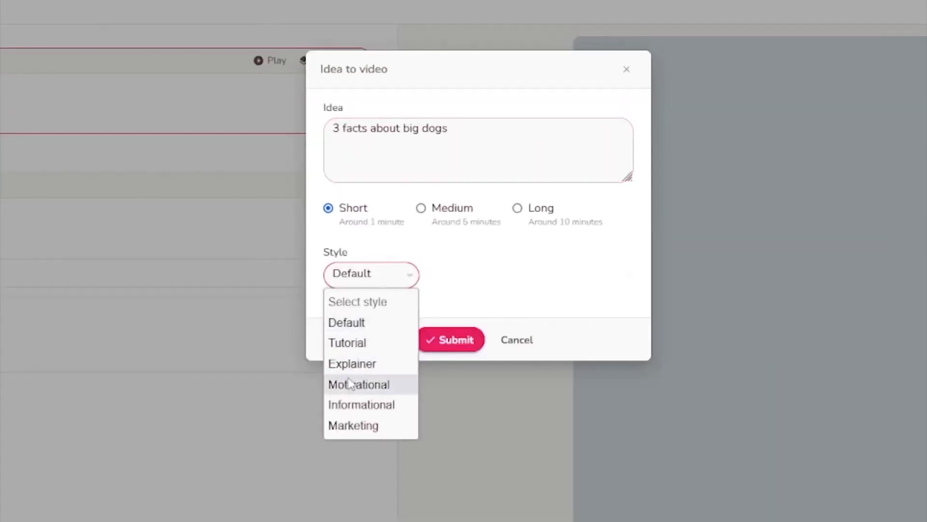
left_click(361, 405)
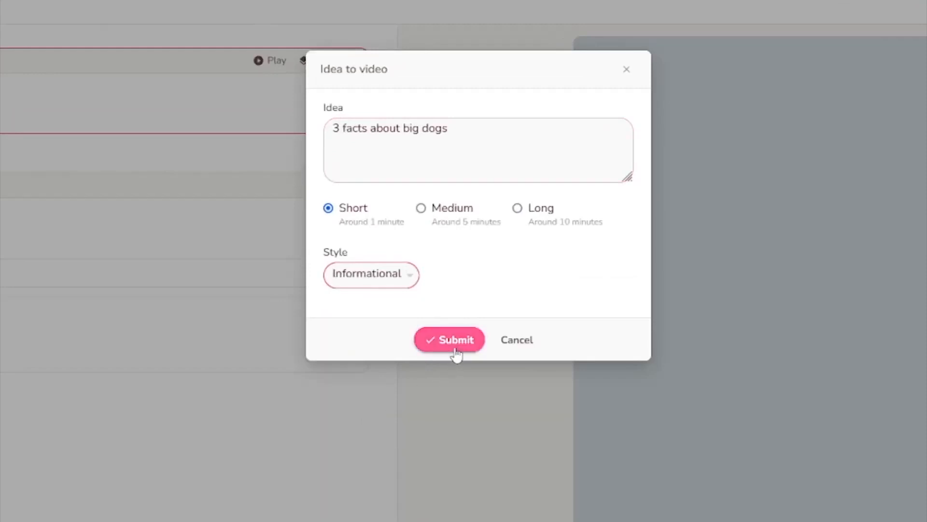
left_click(449, 340)
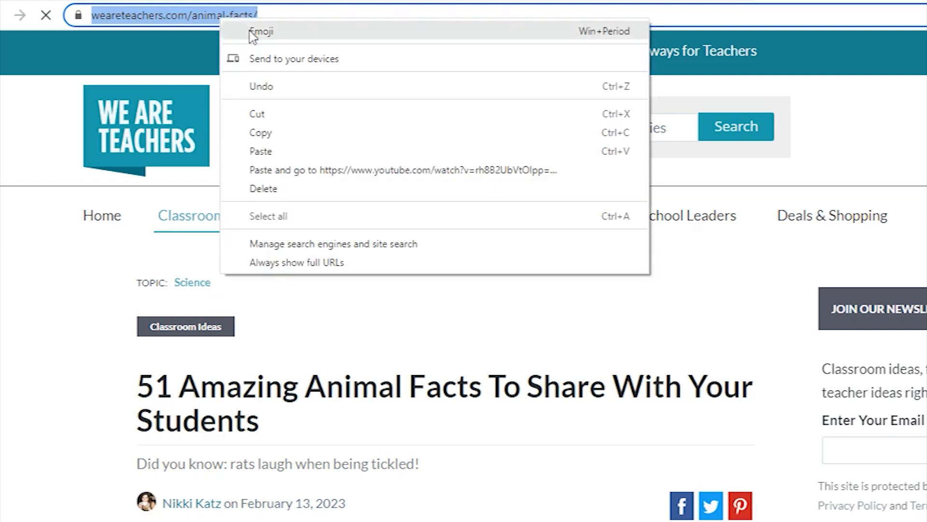
Open the weareteachers.com animal facts page in Chrome.
left_click(365, 345)
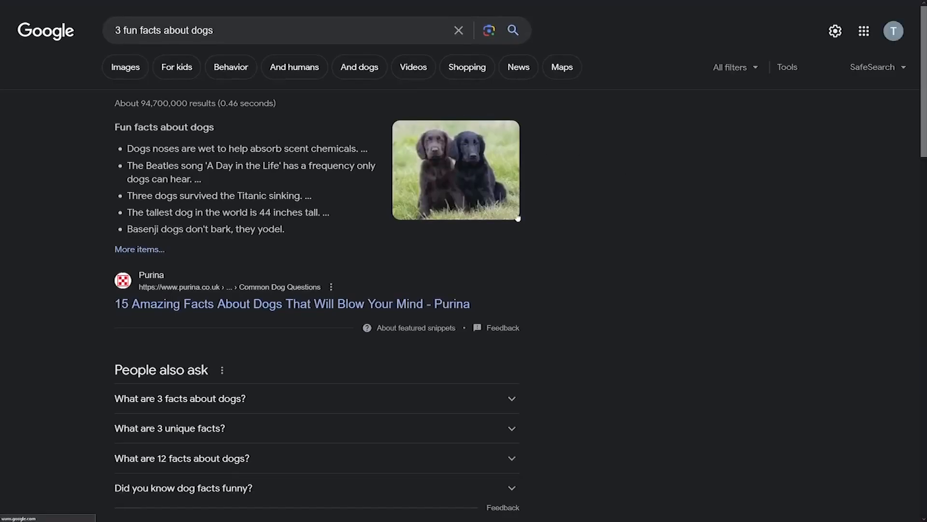
mouse_move(558, 220)
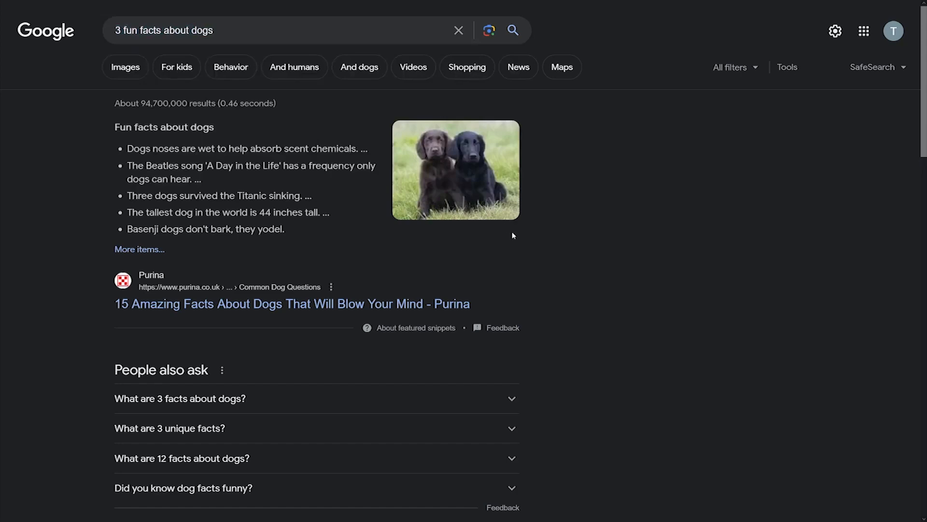
Open the National Geographic Kids dog facts result and accept its cookies.
scroll("down", 3)
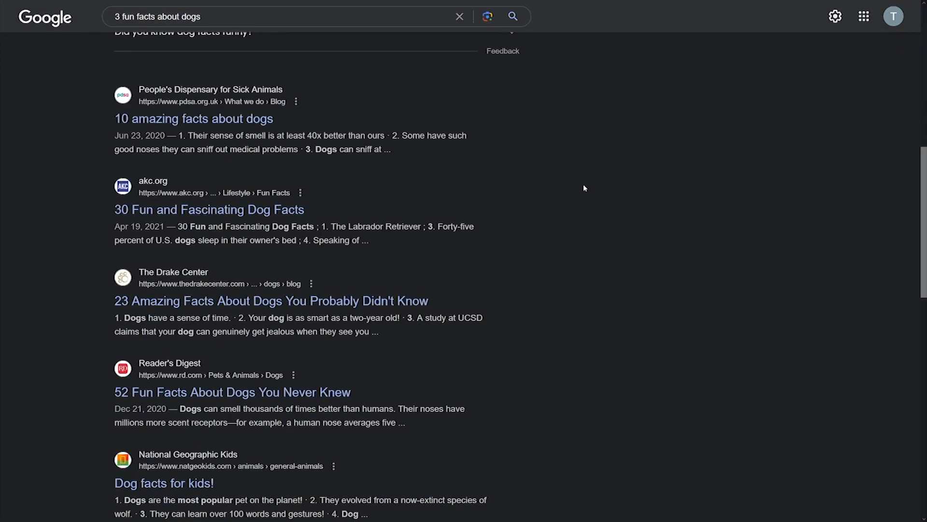
scroll("down", 3)
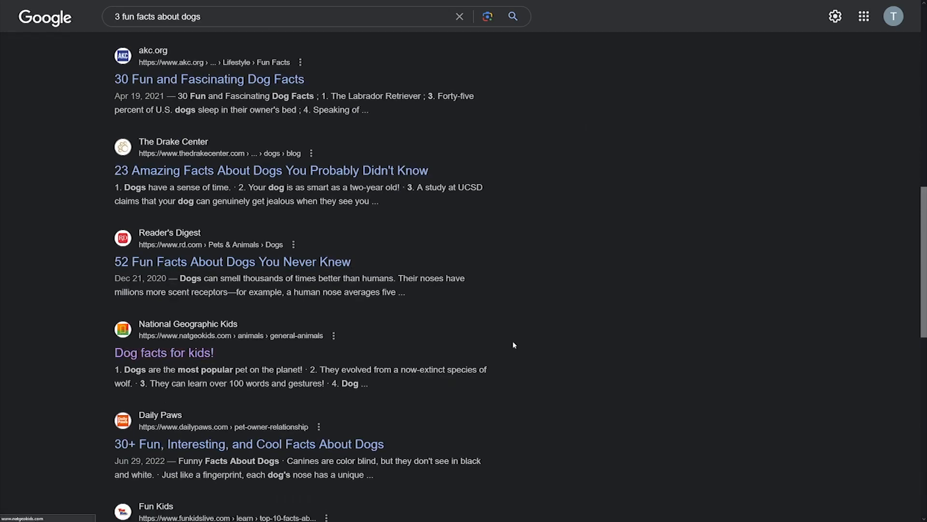
left_click(164, 353)
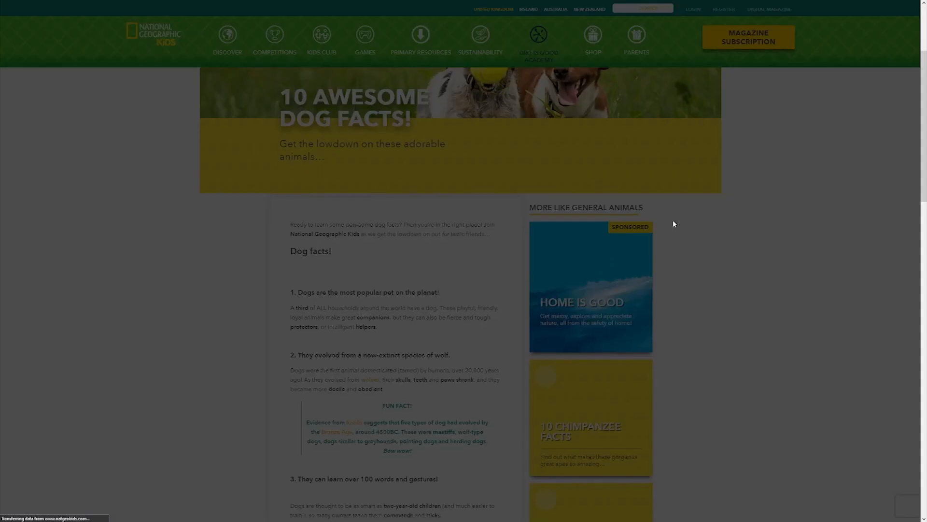
scroll("down", 3)
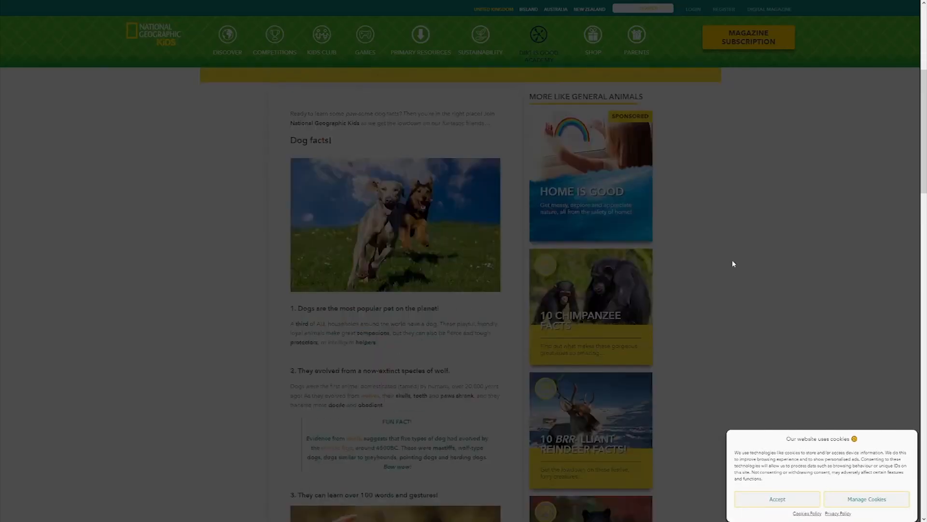
scroll("down", 3)
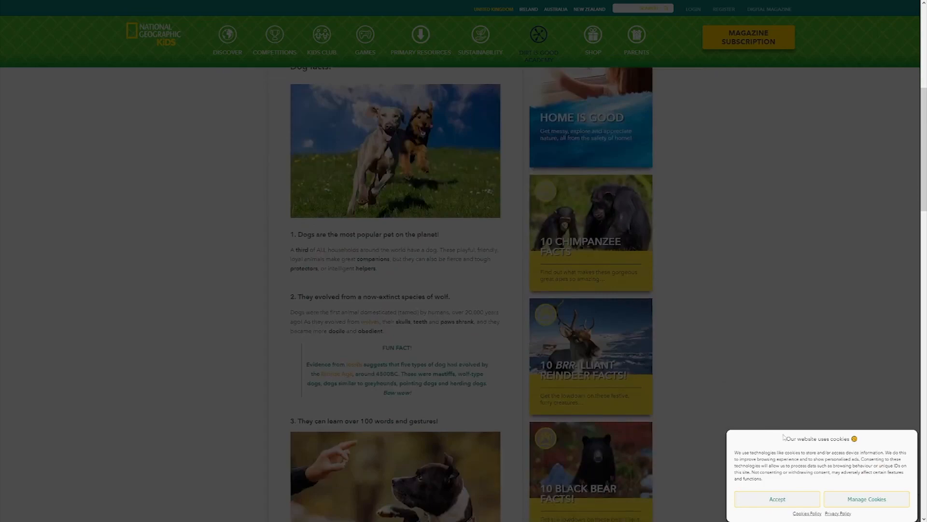
left_click(777, 499)
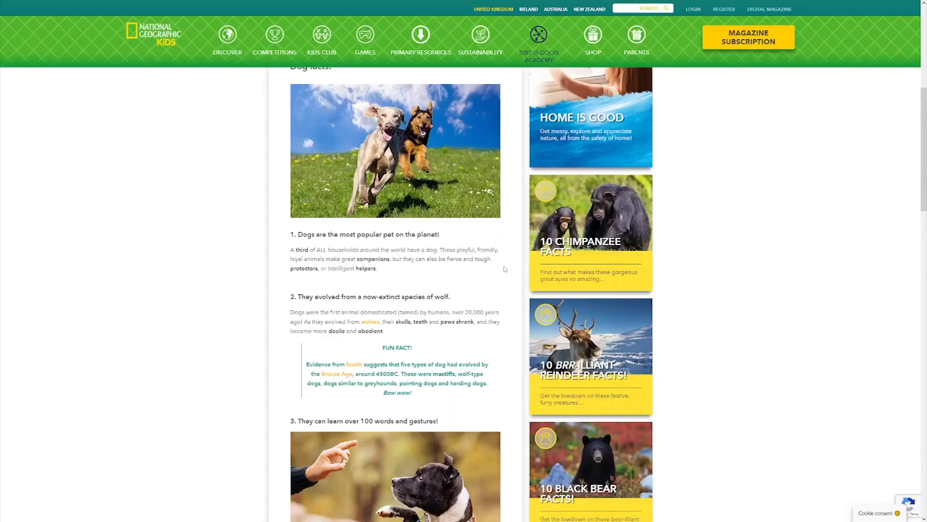
scroll("down", 3)
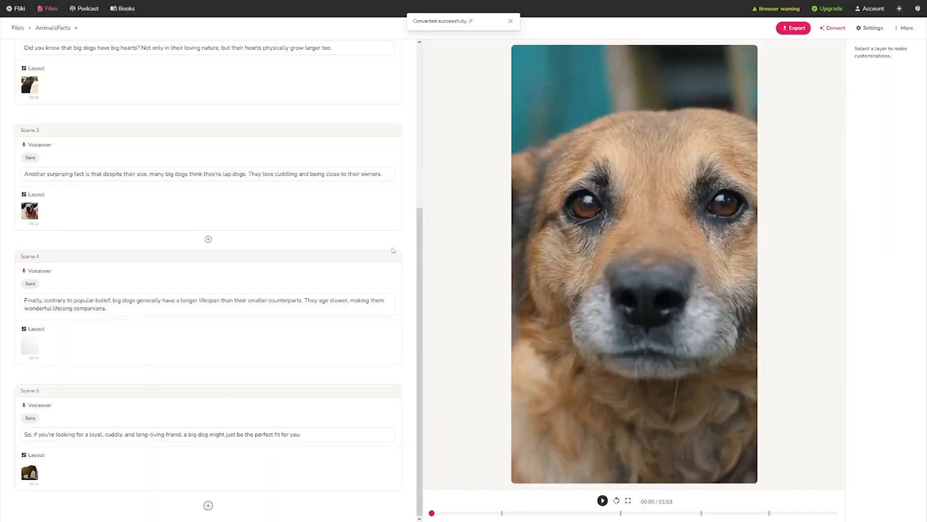
Dismiss the 'Converted successfully' notice and scroll through Scenes 1–5.
left_click(510, 21)
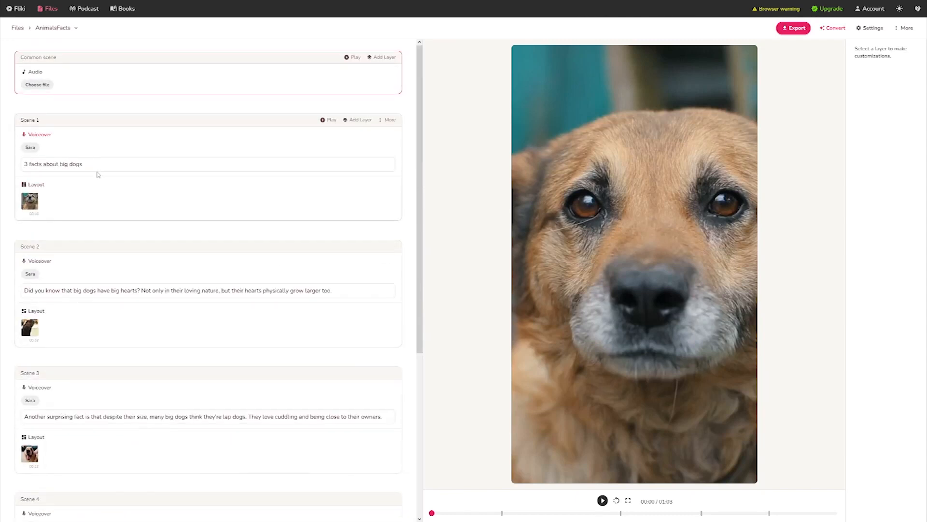
scroll("down", 3)
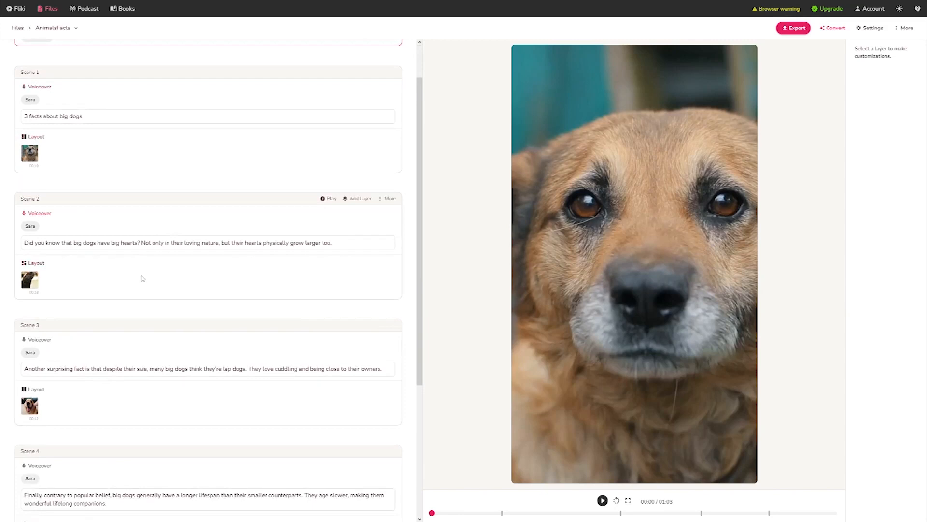